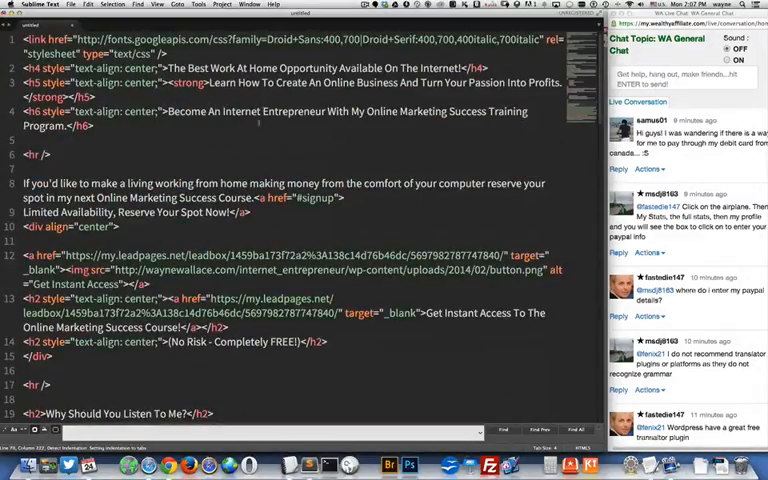
- Scroll the page HTML and browse the File and Sublime Text menus into Preferences
scroll("down", 3)
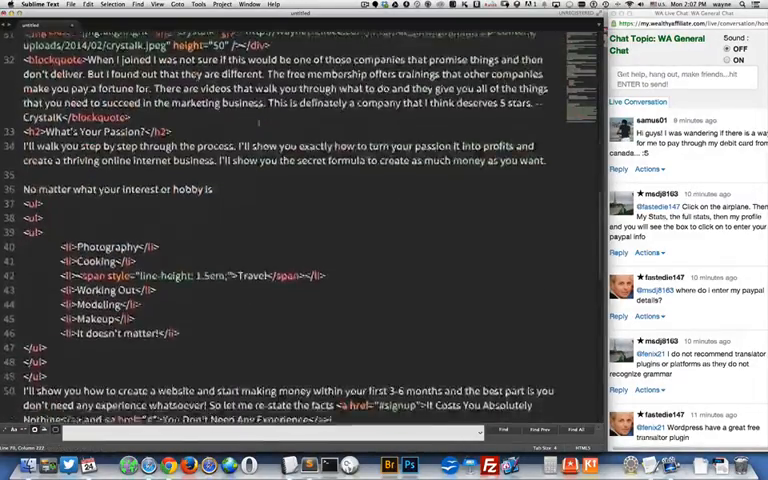
scroll("down", 3)
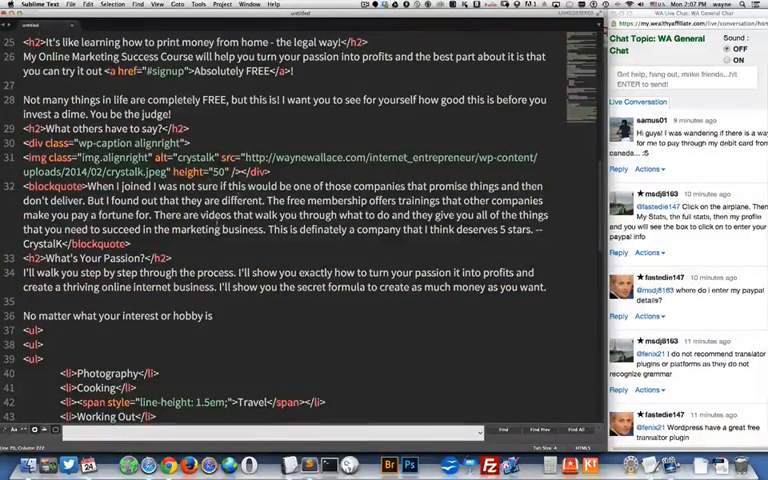
left_click(35, 4)
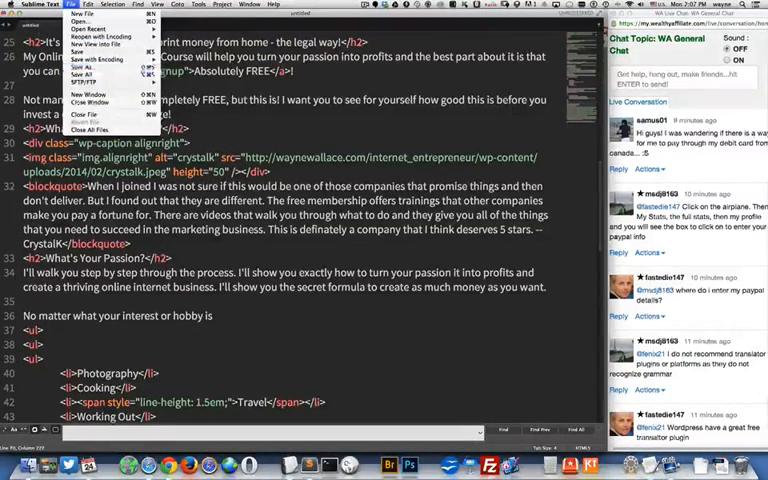
left_click(37, 5)
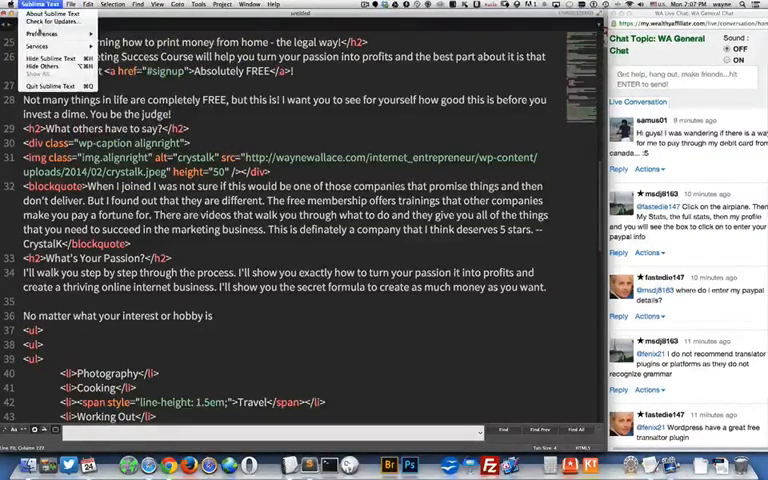
left_click(42, 36)
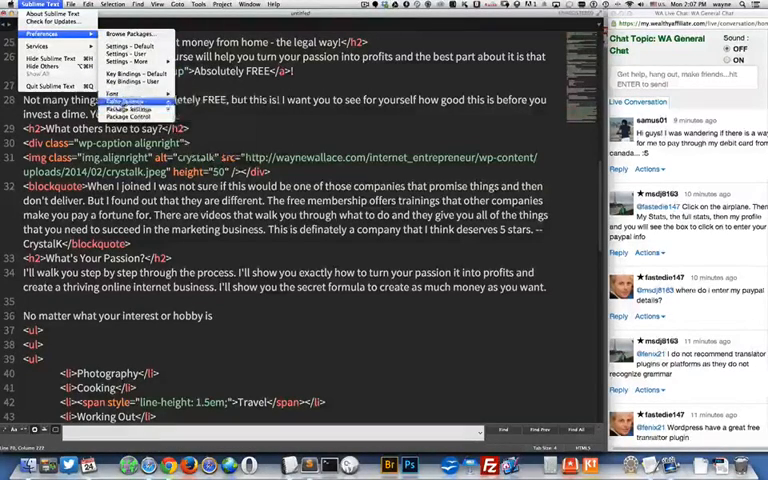
left_click(128, 101)
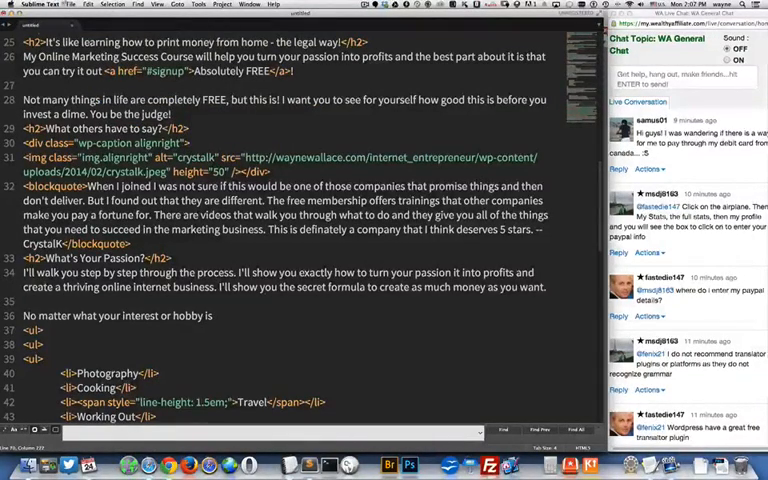
- Recheck the font preferences, then place the cursor below the first horizontal rule
left_click(37, 4)
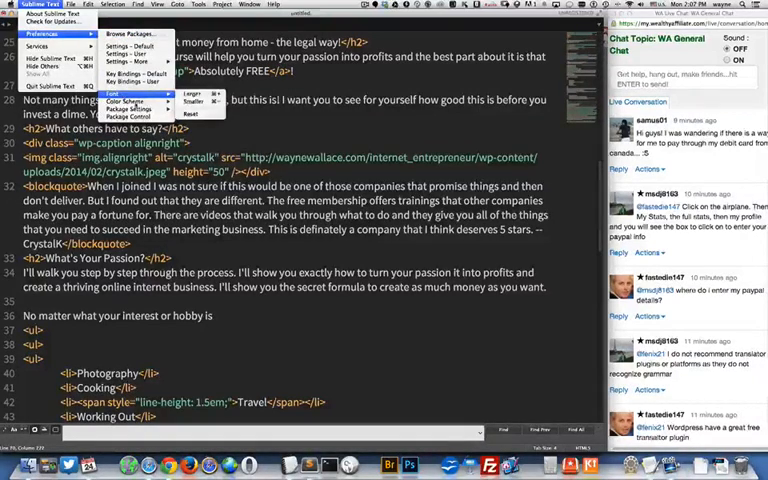
mouse_move(127, 100)
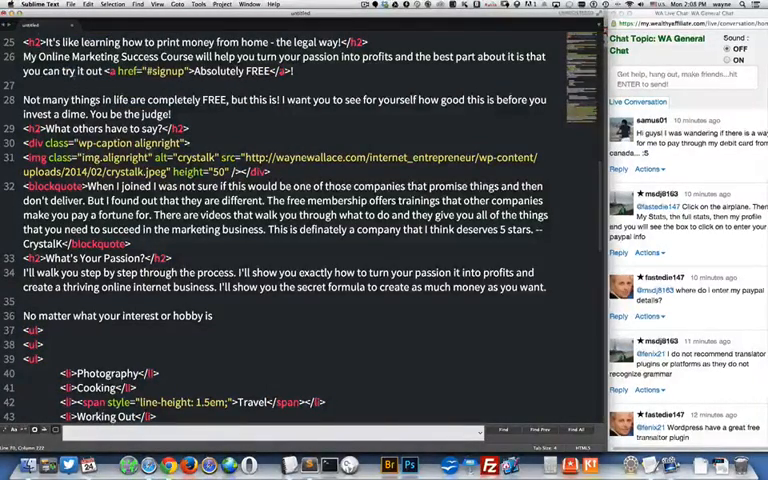
left_click(25, 5)
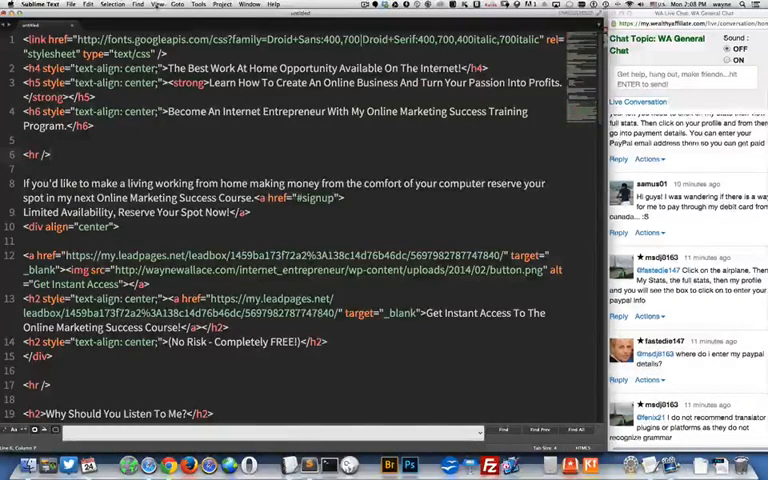
left_click(156, 5)
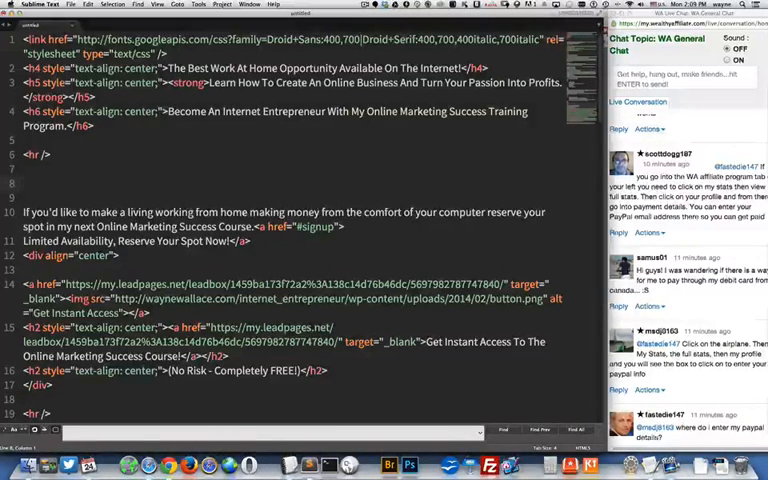
- Expand 'a' into an <a href=""></a> link tag and begin typing the http: URL
type("a")
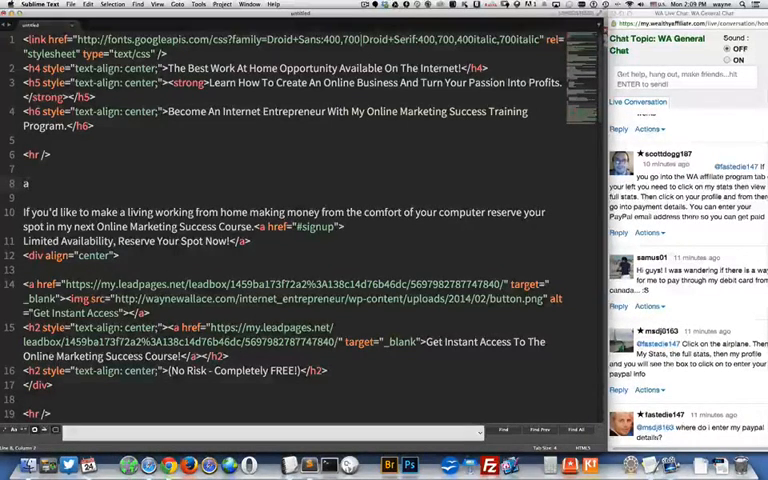
type("<a href=\"\"></a>")
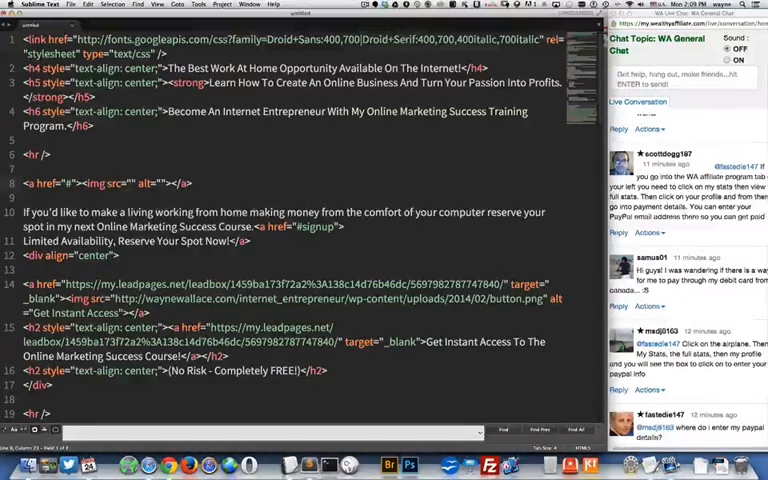
type("http:")
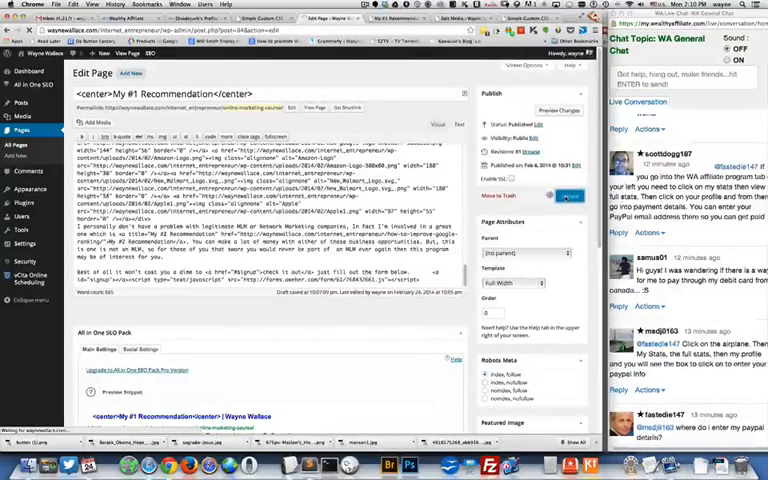
- Save the My #1 Recommendation page with the Update button in the Publish box
left_click(569, 196)
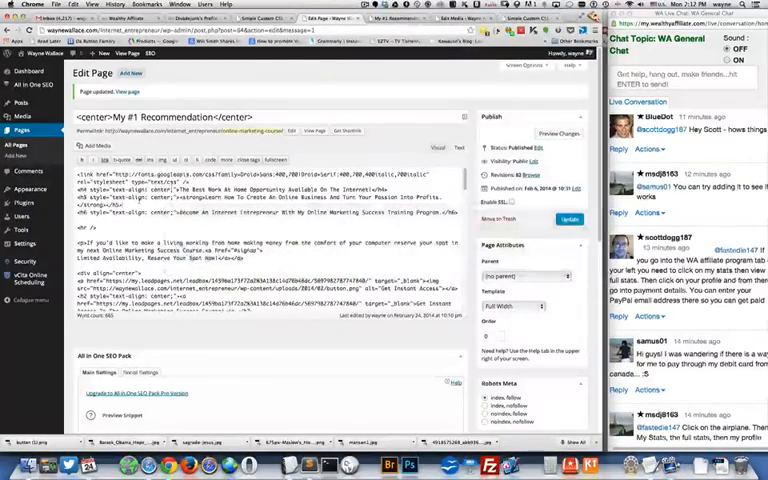
- Move to the end of the page HTML and save the page again with Update
key("ctrl+a")
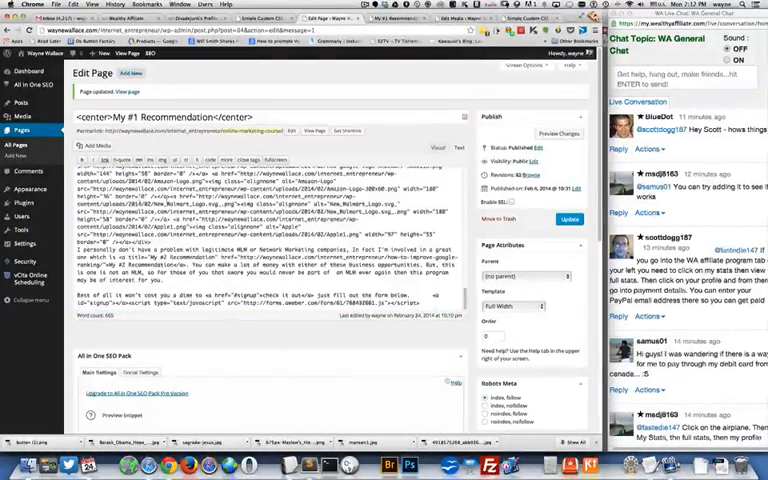
left_click(569, 219)
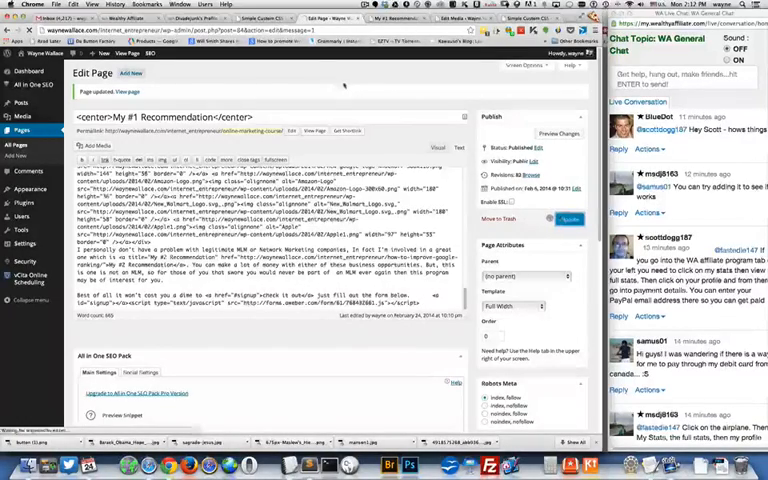